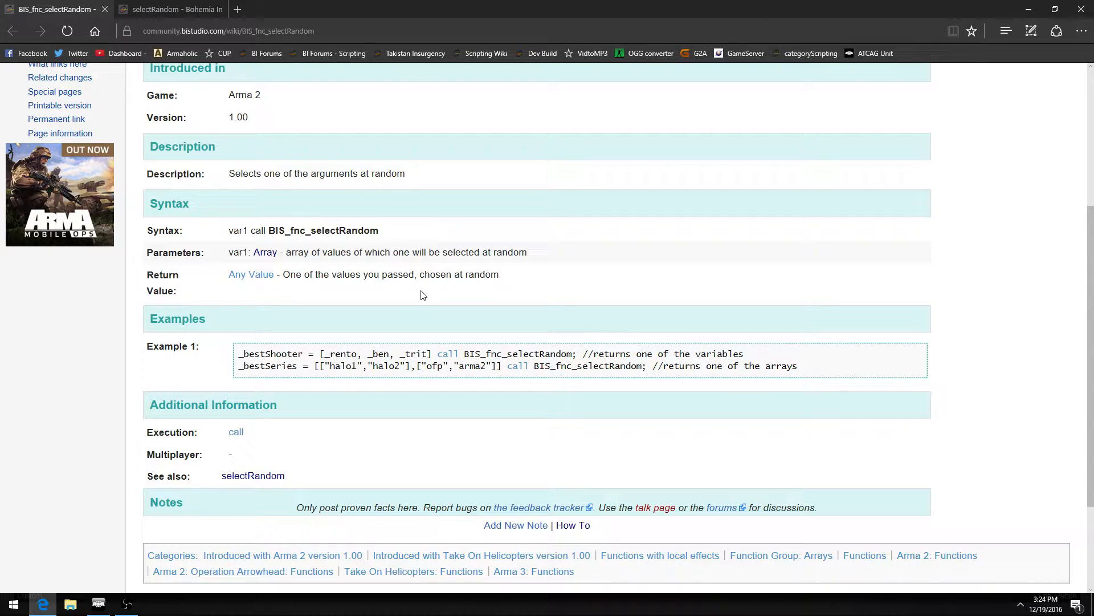
# Step: Glance at selectRandom, return to BIS_fnc_selectRandom, and highlight its syntax name
pyautogui.click(168, 10)
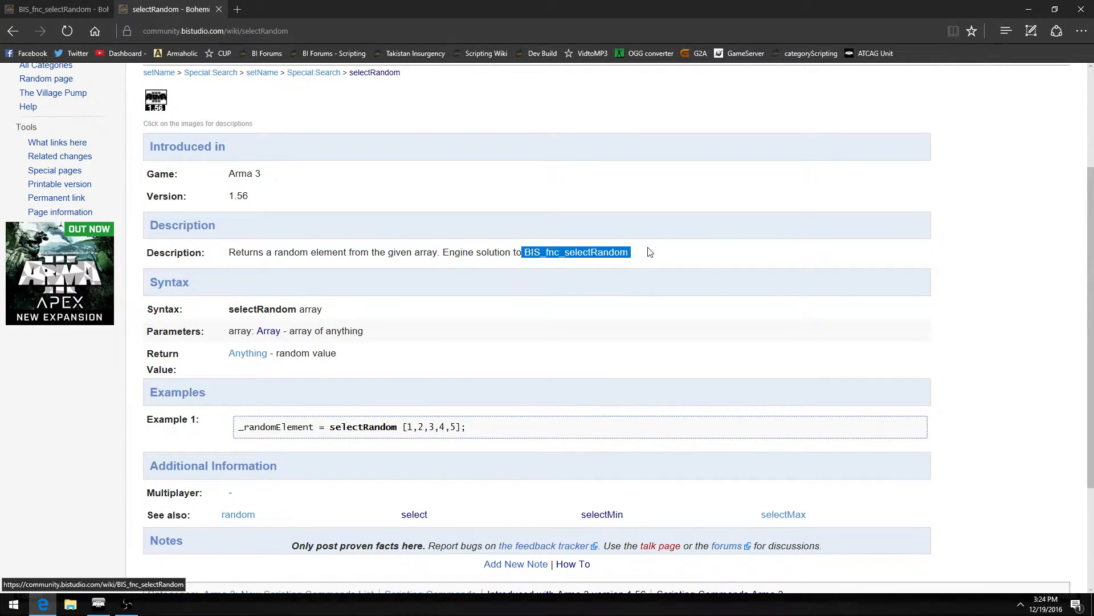
pyautogui.moveTo(515, 285)
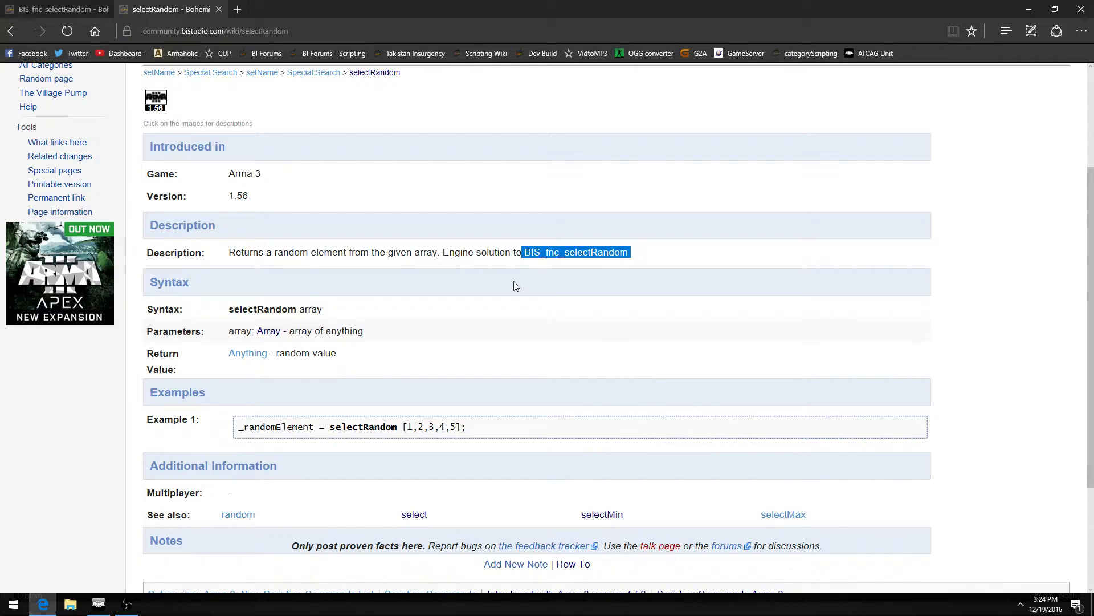
pyautogui.click(575, 252)
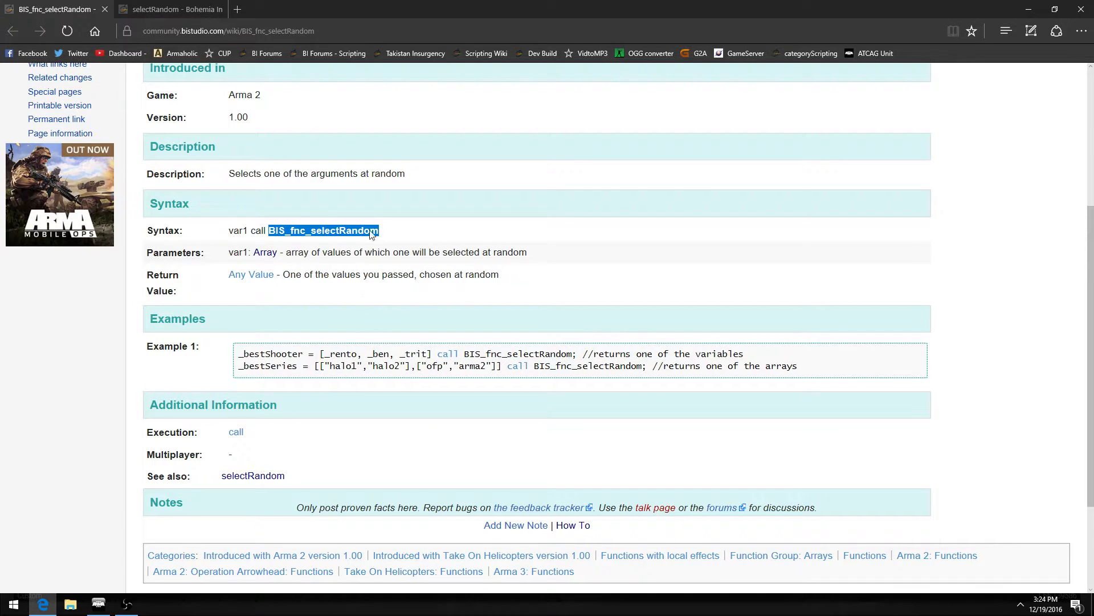
pyautogui.doubleClick(288, 231)
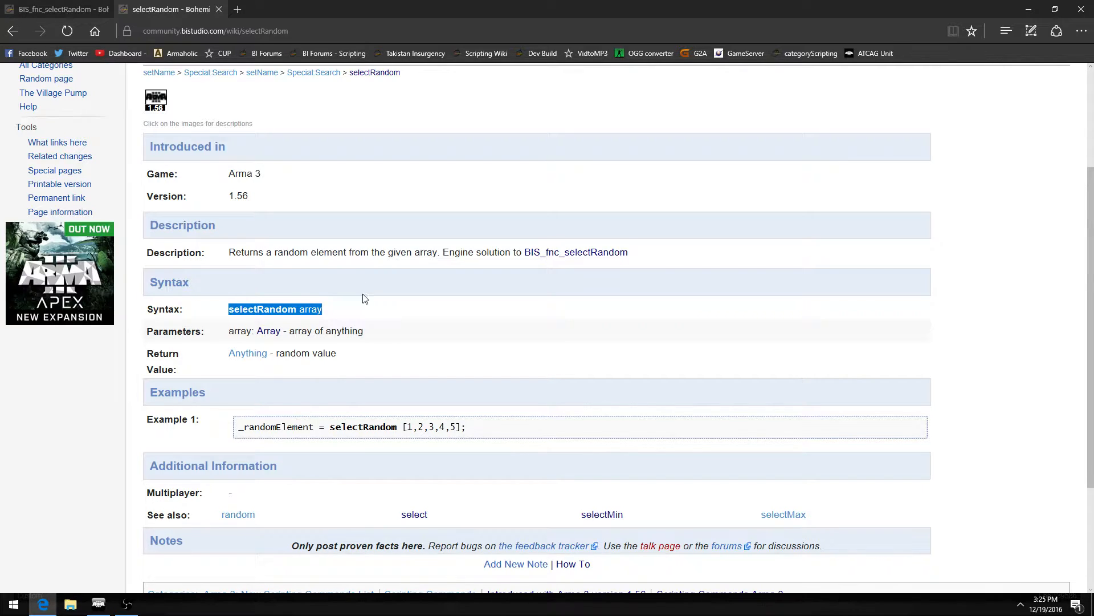
pyautogui.moveTo(347, 329)
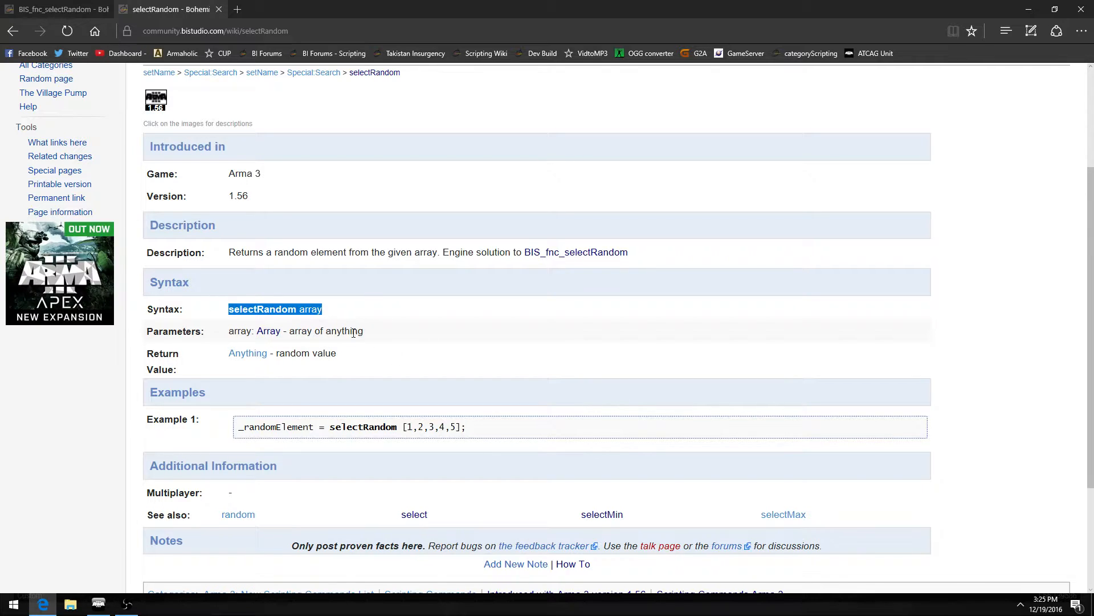
pyautogui.moveTo(309, 317)
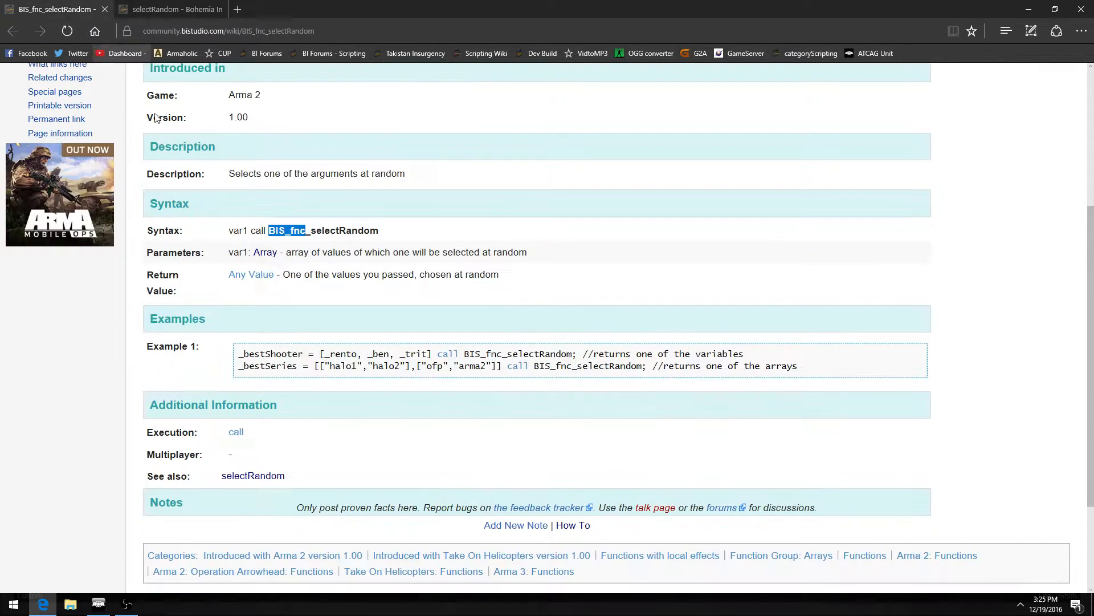
# Step: Highlight Example 1's array and function call, then switch to the selectRandom page
pyautogui.moveTo(320, 353); pyautogui.dragTo(635, 353)
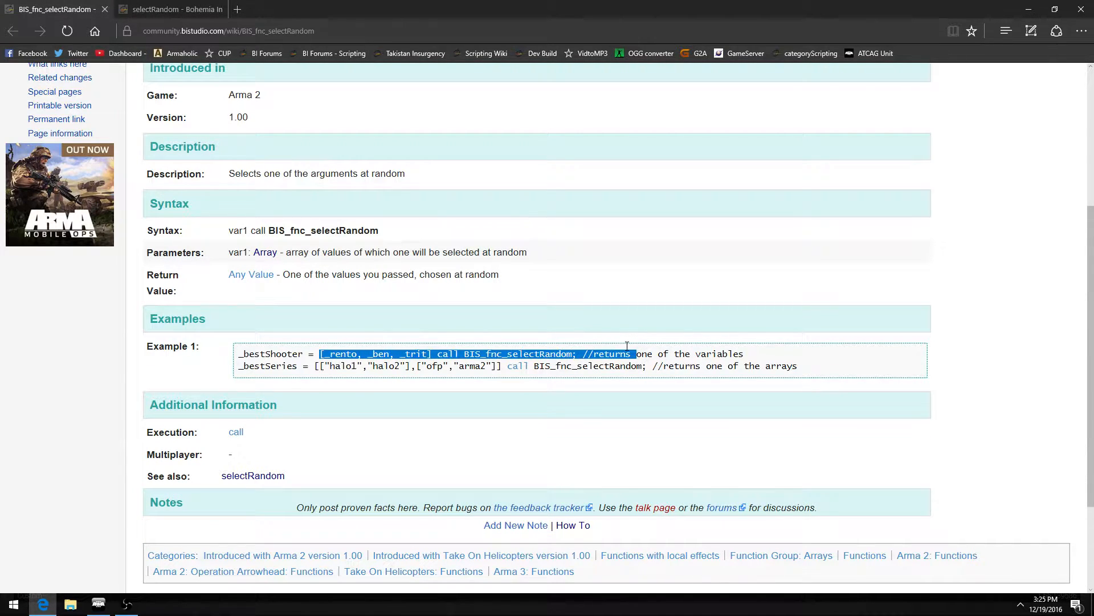
pyautogui.click(622, 354)
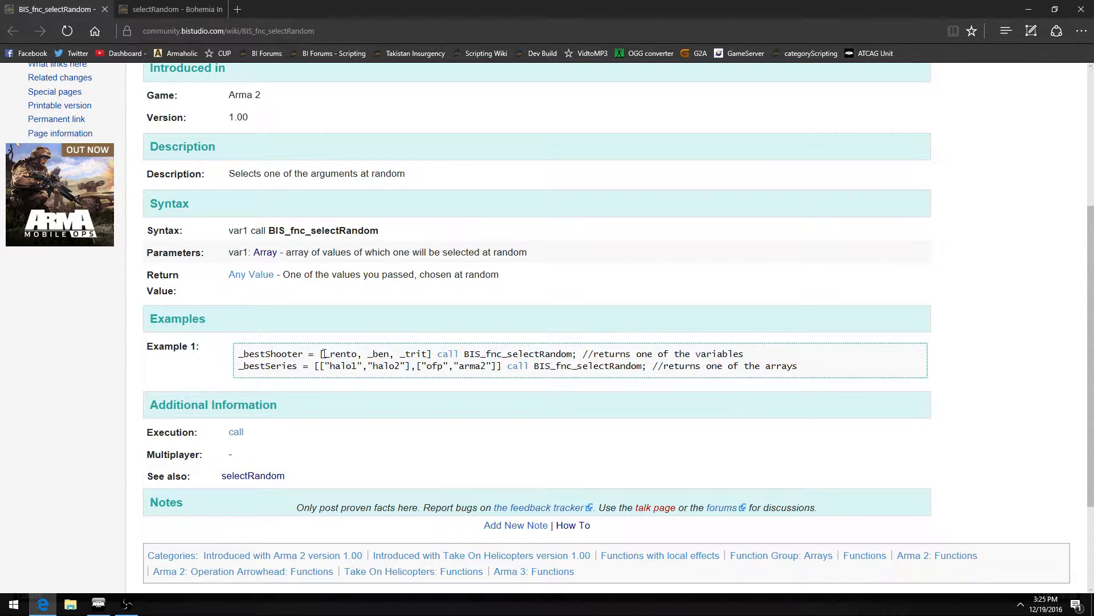
pyautogui.moveTo(319, 353); pyautogui.dragTo(432, 354)
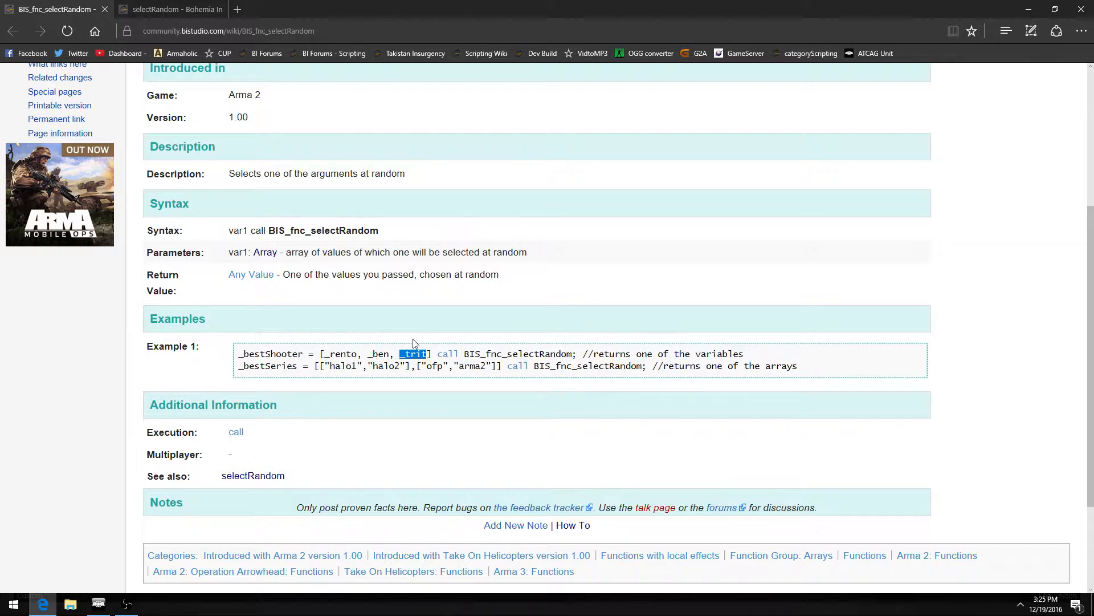
pyautogui.doubleClick(338, 353)
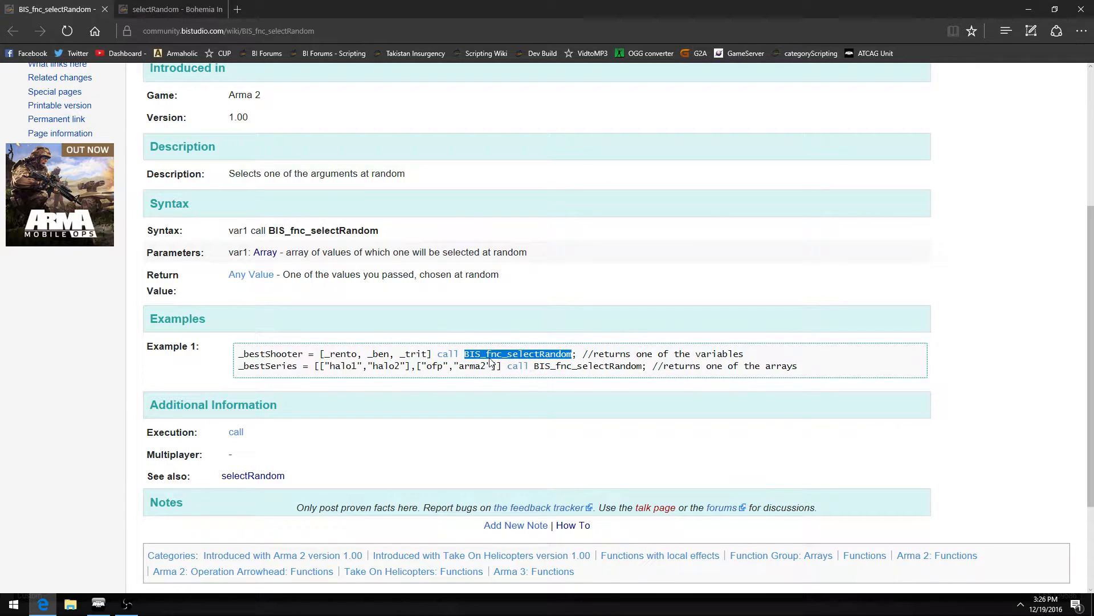
pyautogui.moveTo(519, 365)
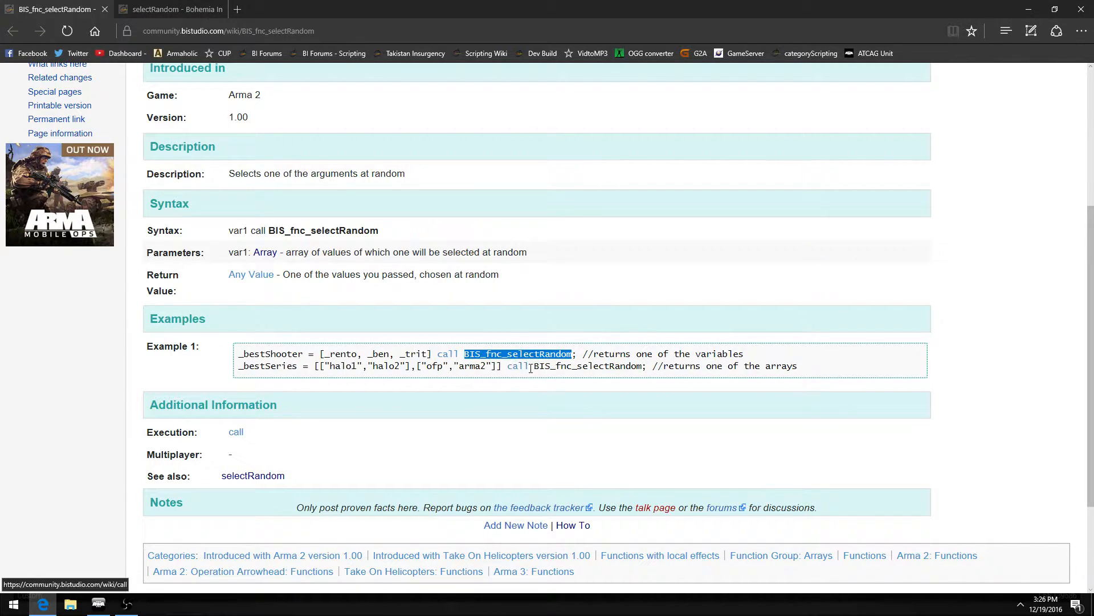
pyautogui.click(167, 9)
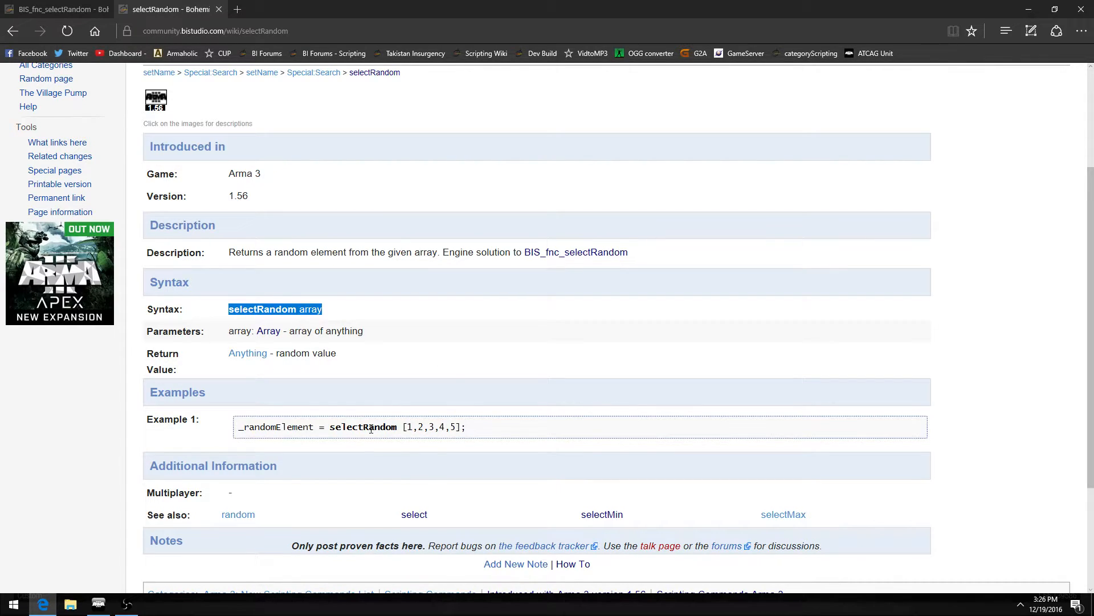
pyautogui.moveTo(161, 525)
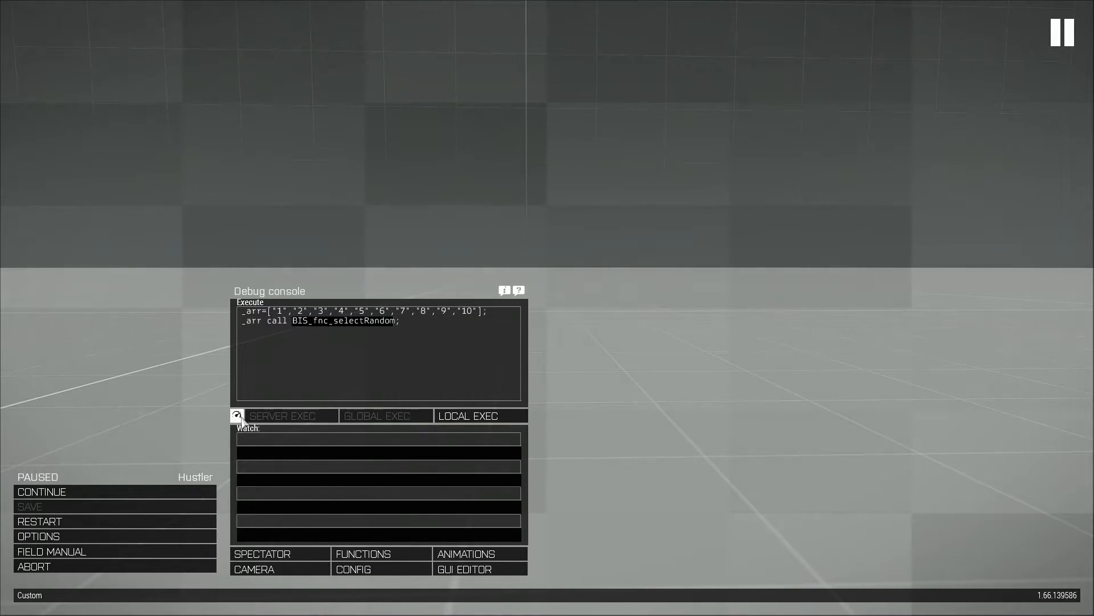
# Step: Benchmark the BIS_fnc_selectRandom call on the ten-string array, getting 0.0066 ms
pyautogui.click(236, 416)
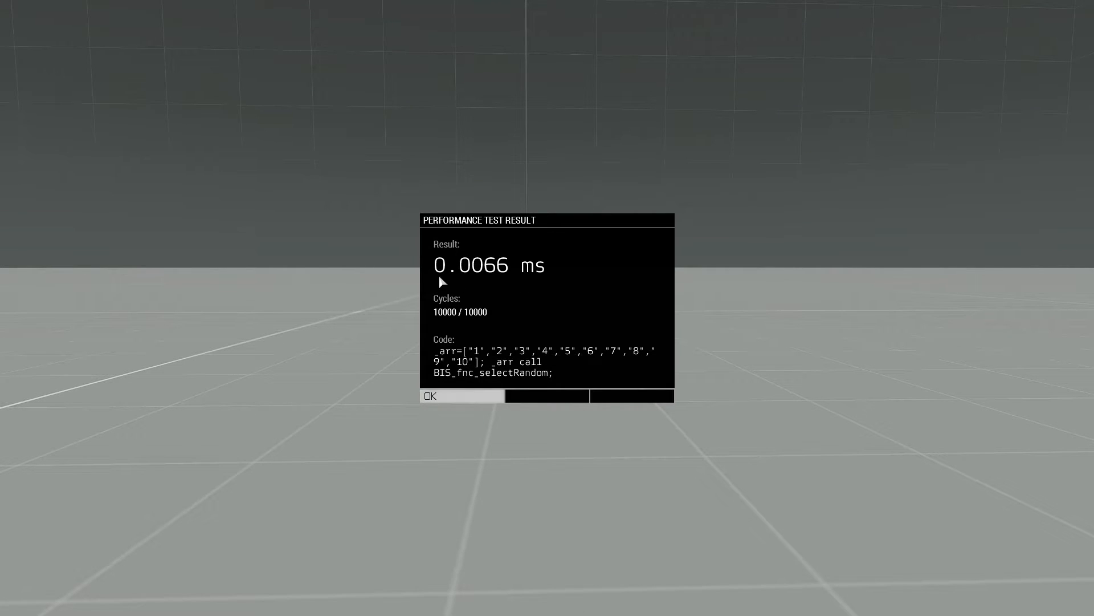
pyautogui.moveTo(501, 280)
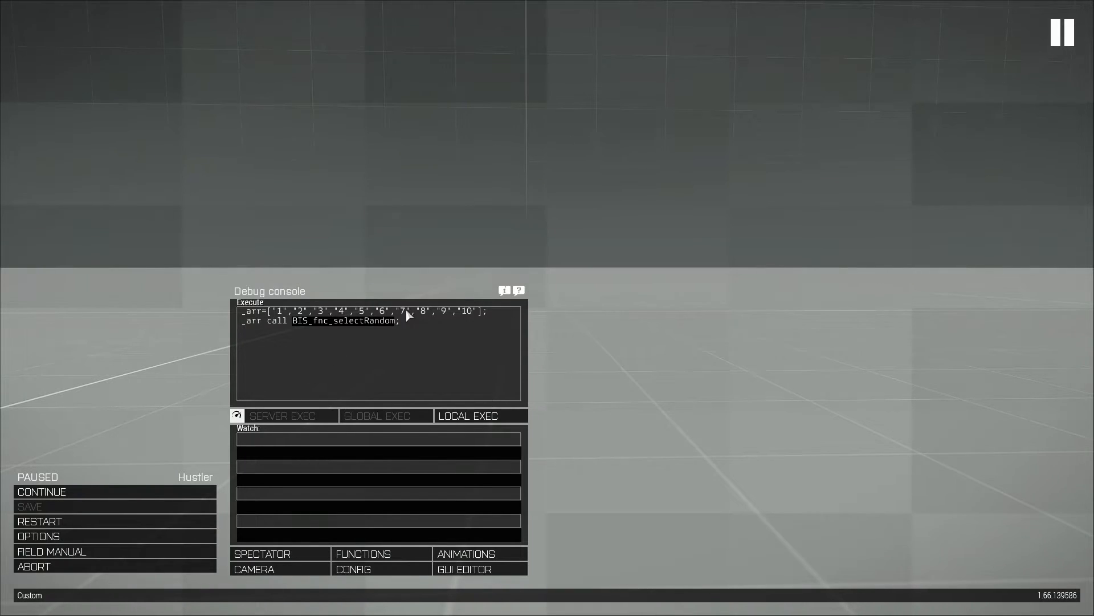
# Step: Change line two to 'selectRandom _arr' and benchmark it at 0.0018 ms
pyautogui.click(468, 416)
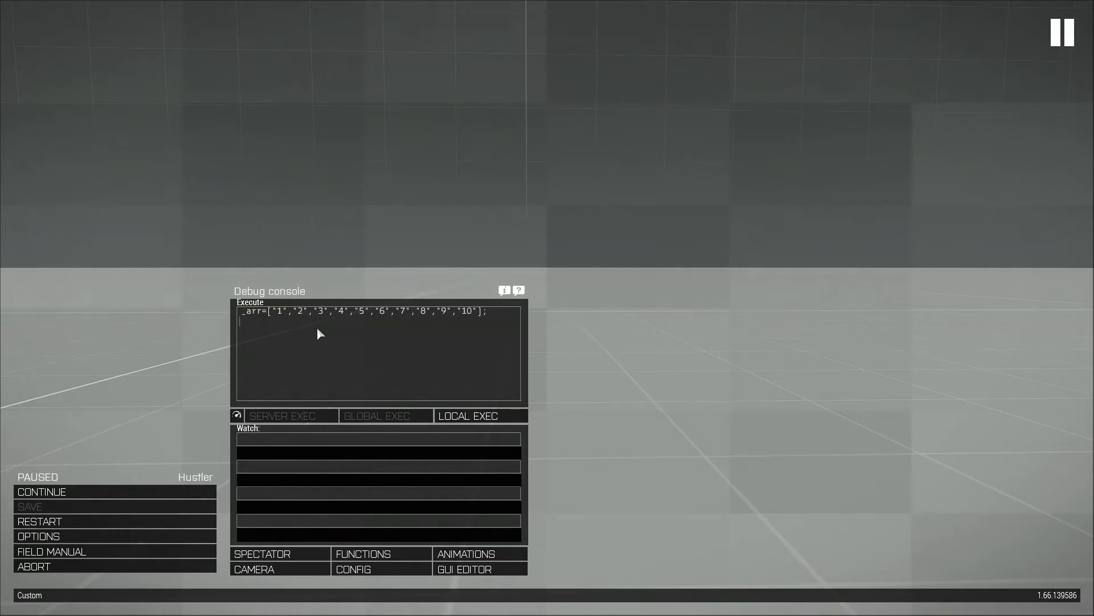
pyautogui.write('selectRandom _a')
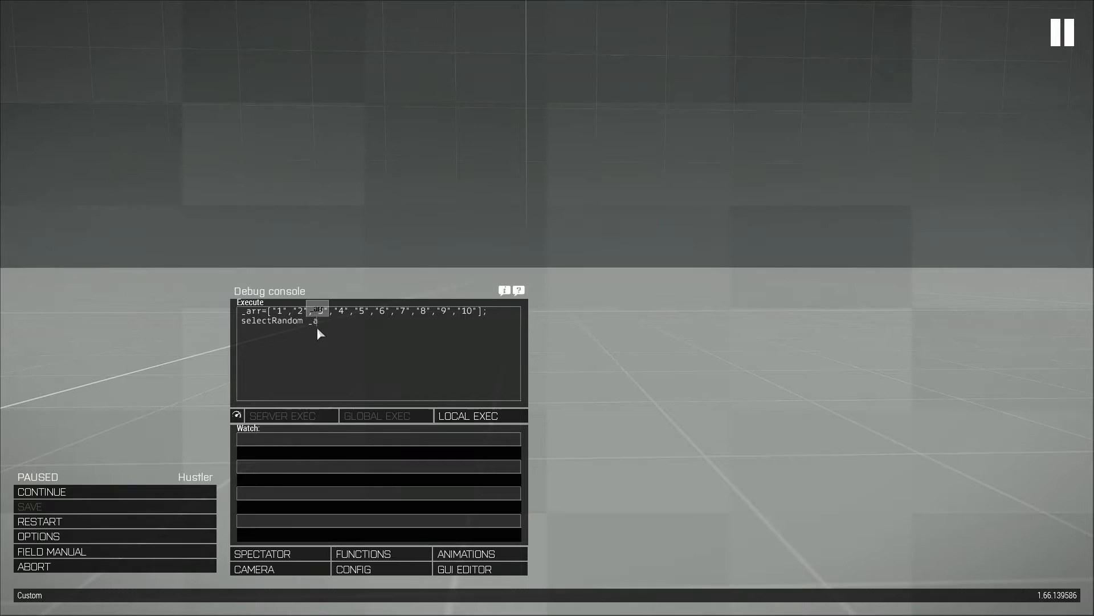
pyautogui.click(480, 416)
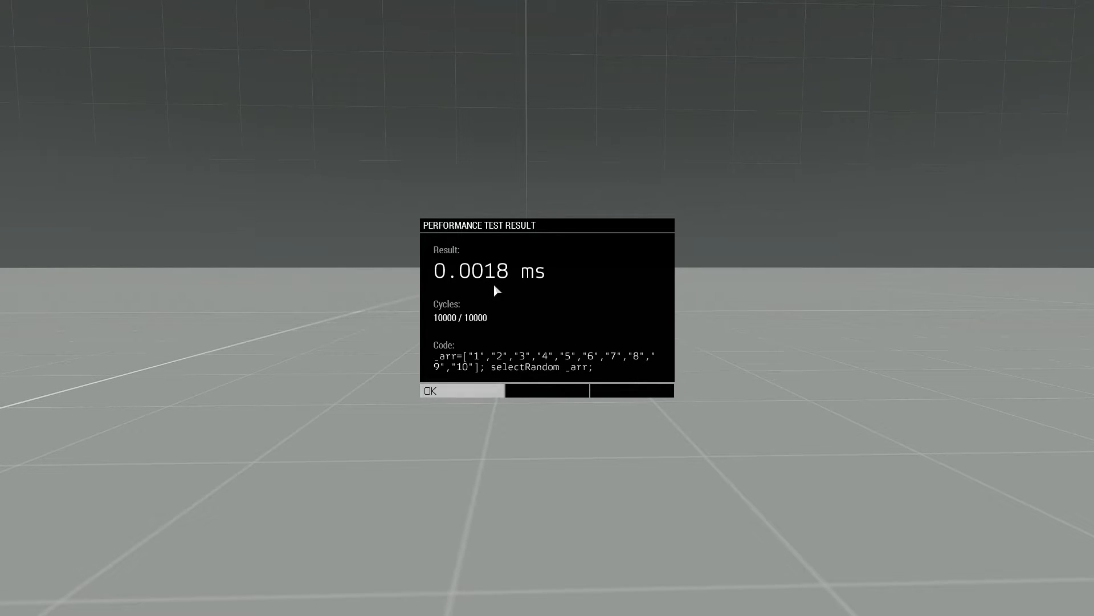
pyautogui.moveTo(512, 286)
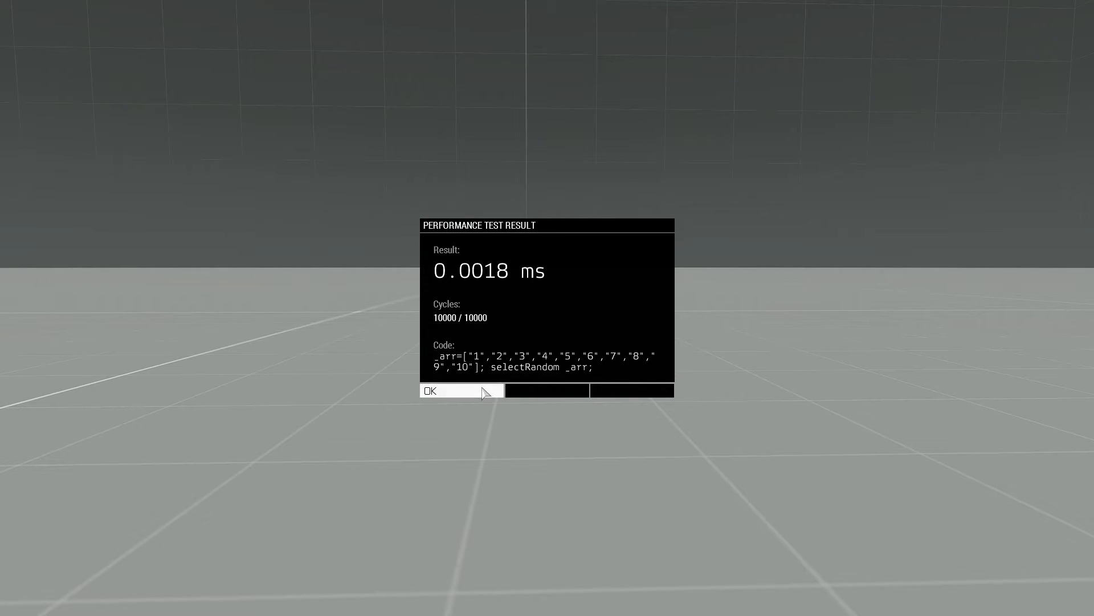
pyautogui.click(429, 390)
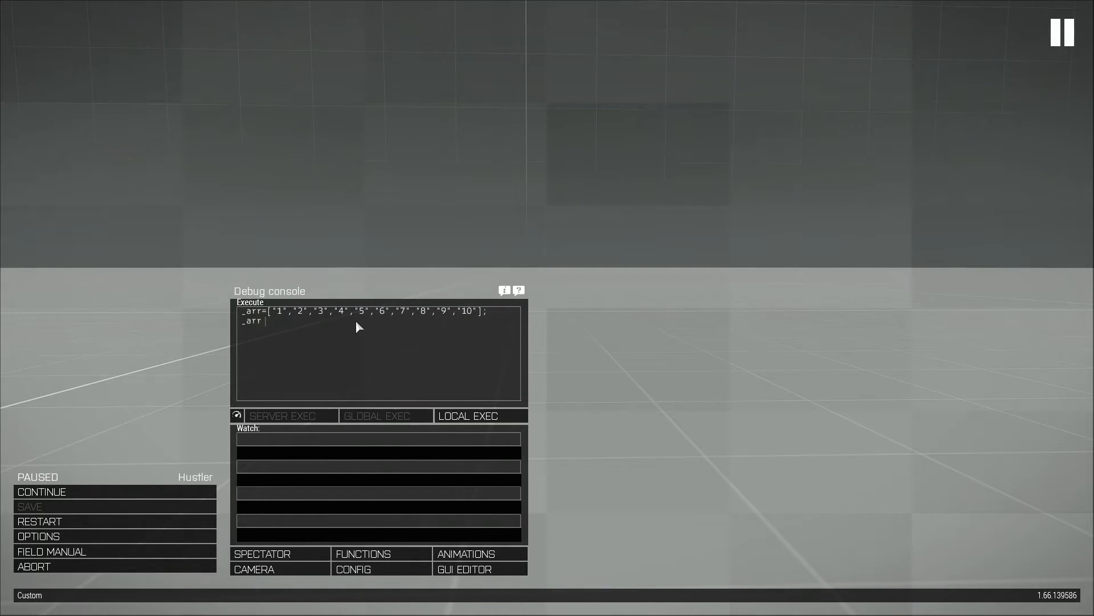
# Step: Restore '_arr call BIS_fnc_selectRandom;' and rerun the benchmark, getting 0.0068 ms
pyautogui.write('call')
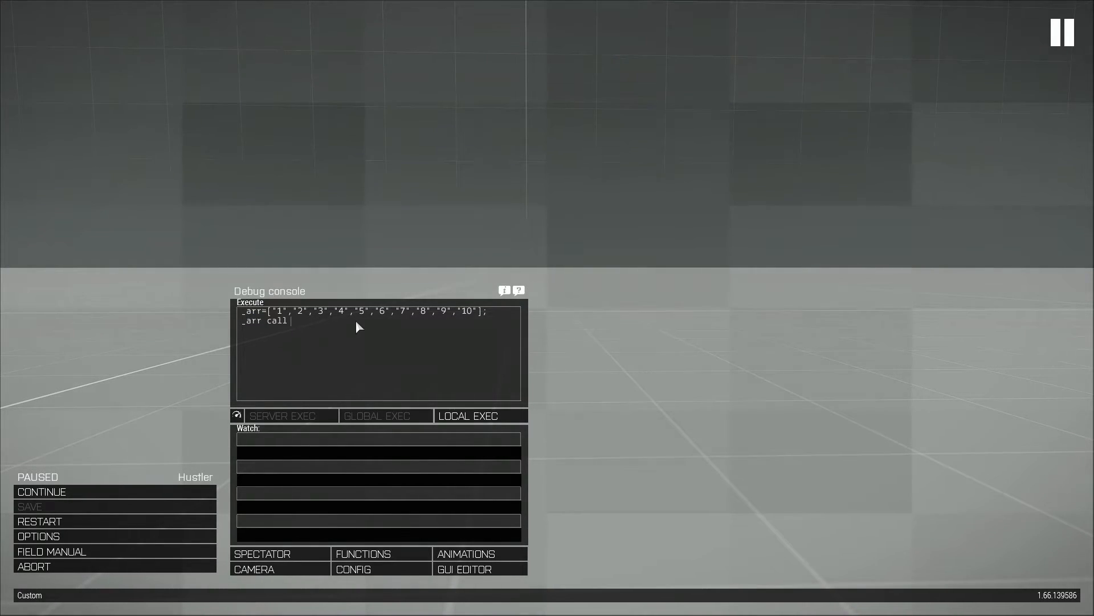
pyautogui.write('BIS_fnc_selectRandom;')
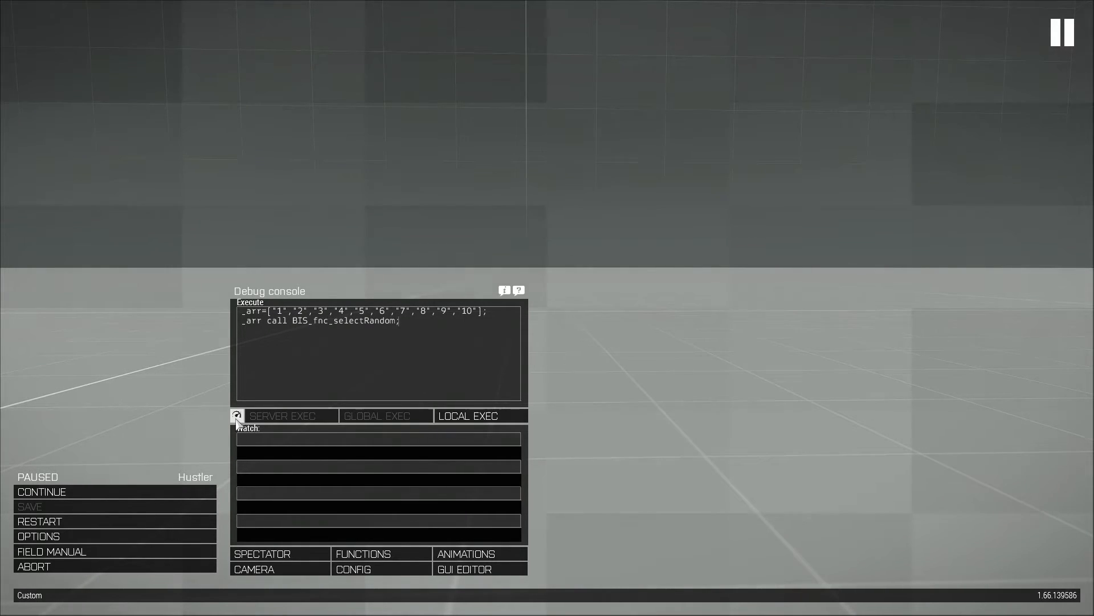
pyautogui.click(237, 416)
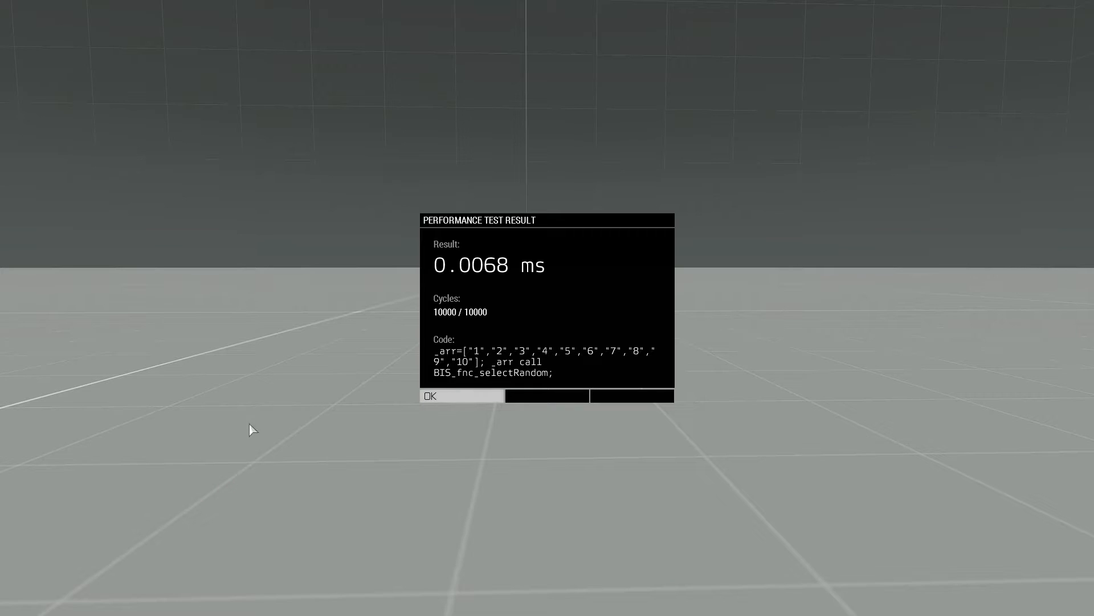
pyautogui.moveTo(504, 276)
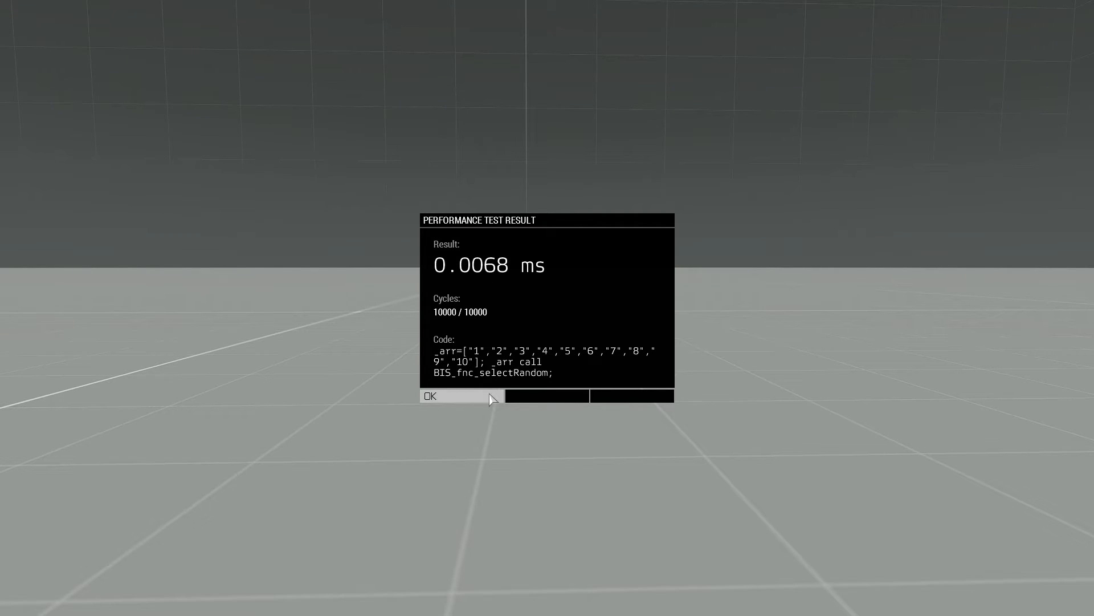
pyautogui.moveTo(497, 270)
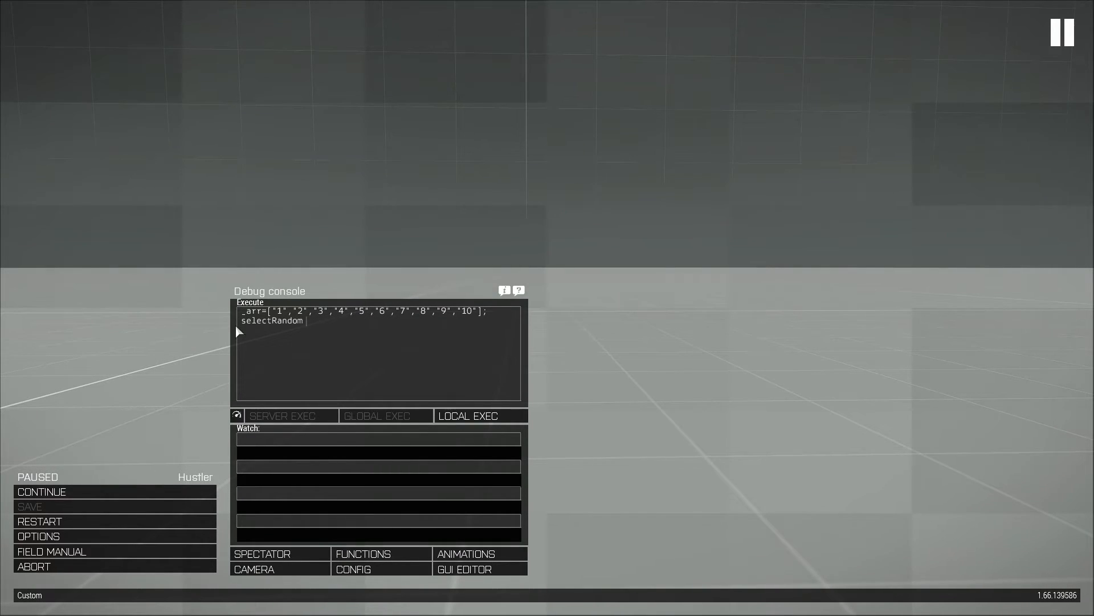
# Step: Complete 'selectRandom _arr;' and dismiss its 0.0017 ms benchmark result
pyautogui.write('_arr;')
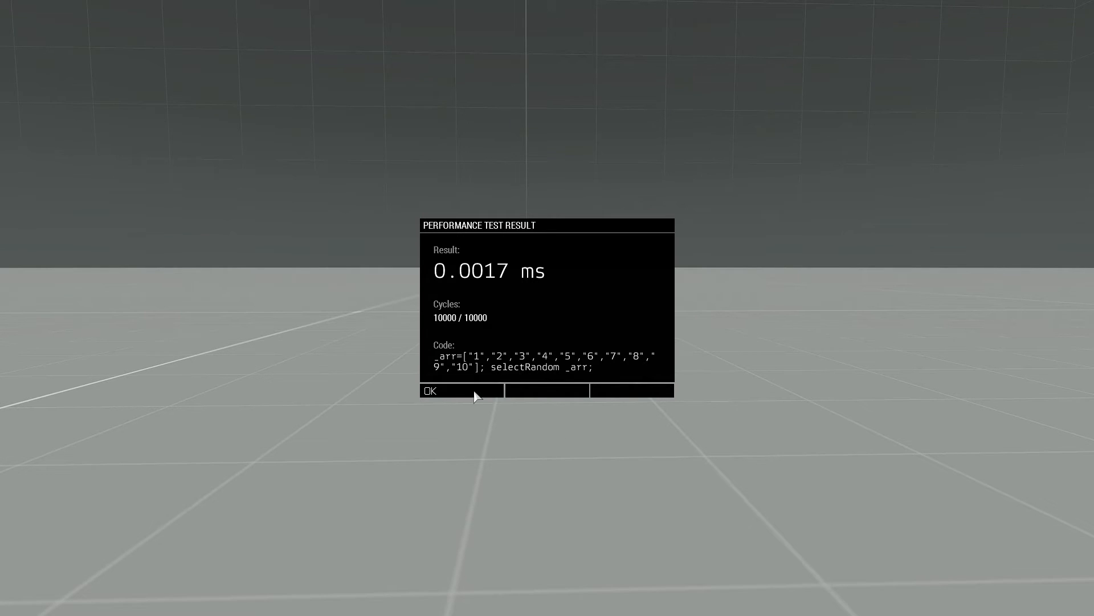
pyautogui.click(460, 390)
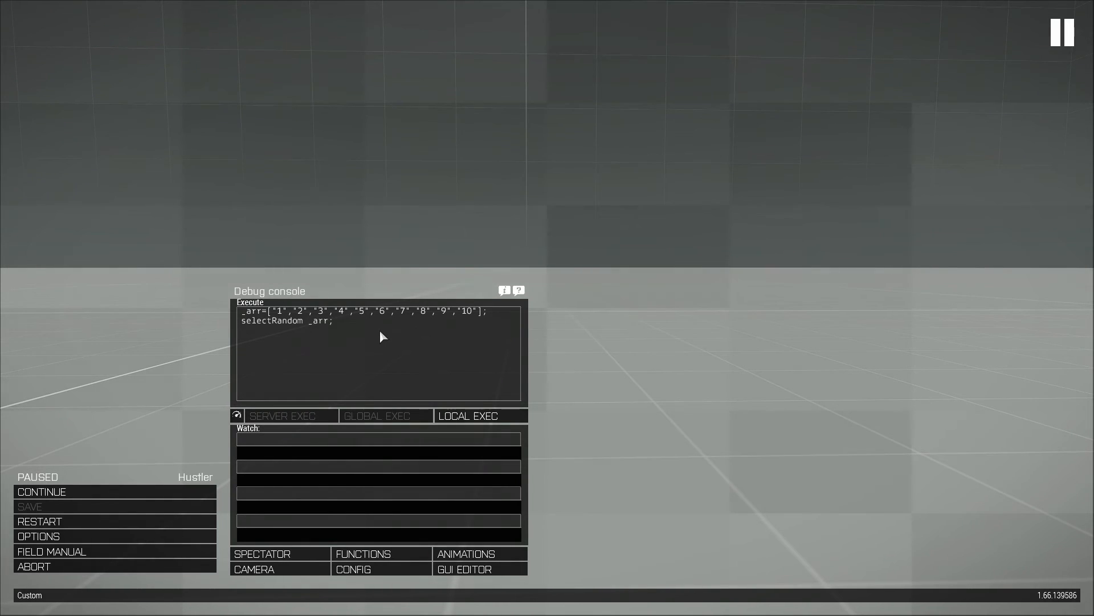
pyautogui.moveTo(469, 308)
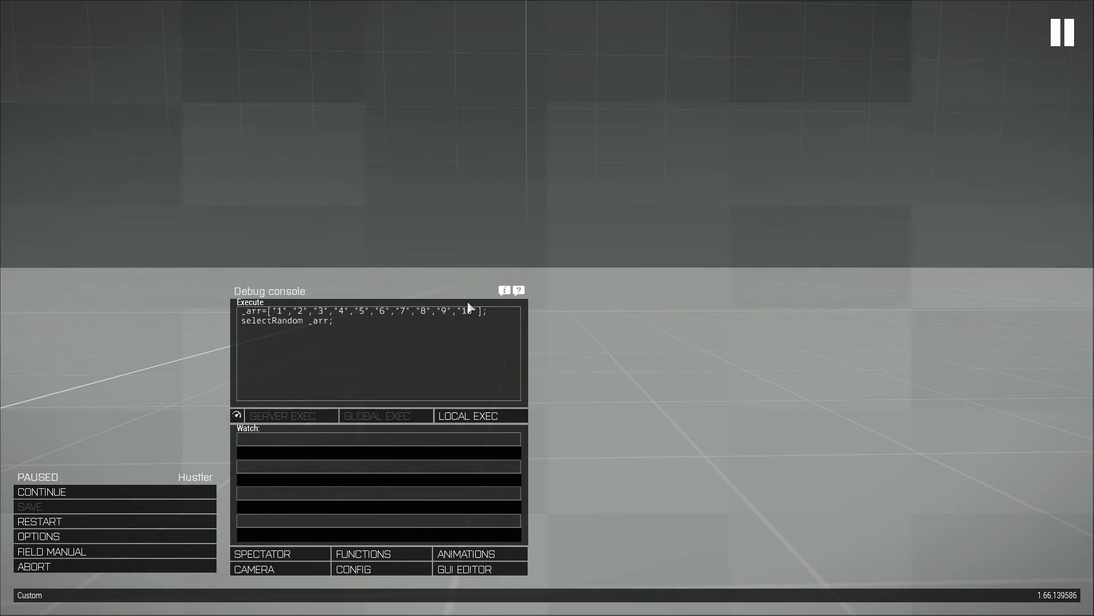